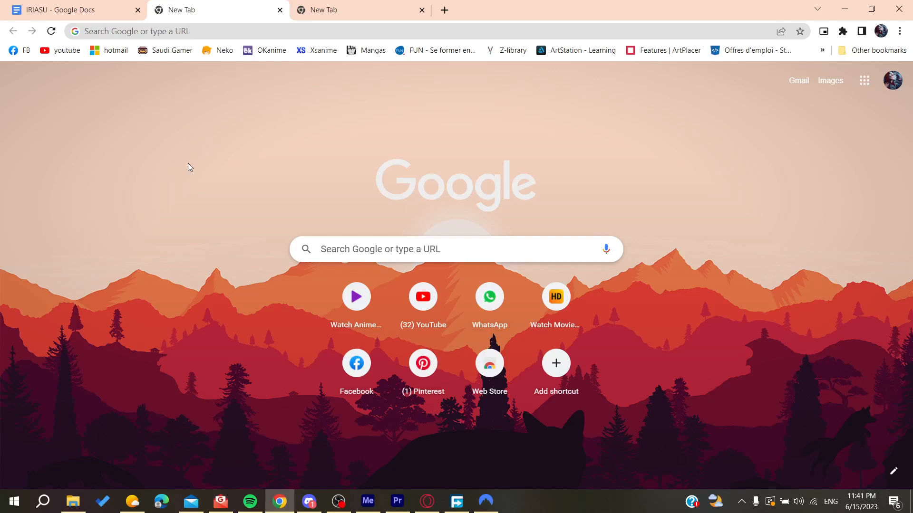
mouse_move(216, 84)
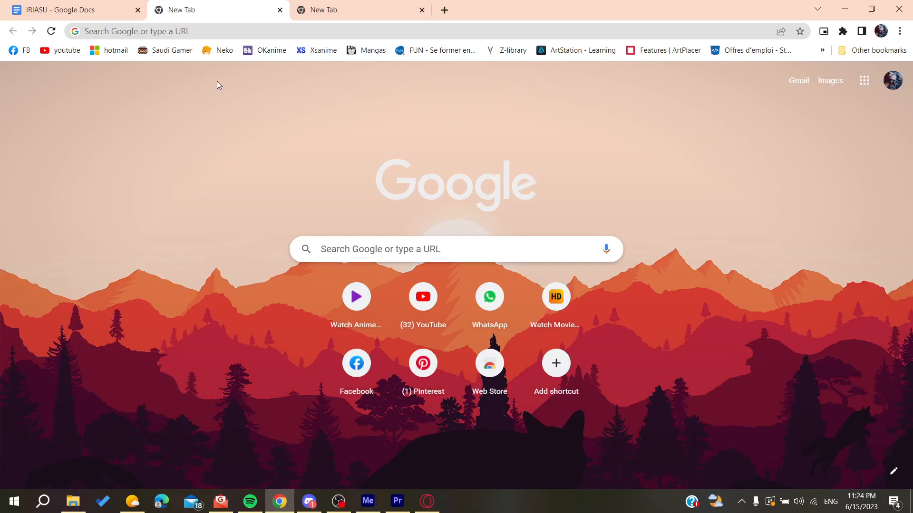
mouse_move(318, 15)
type("b")
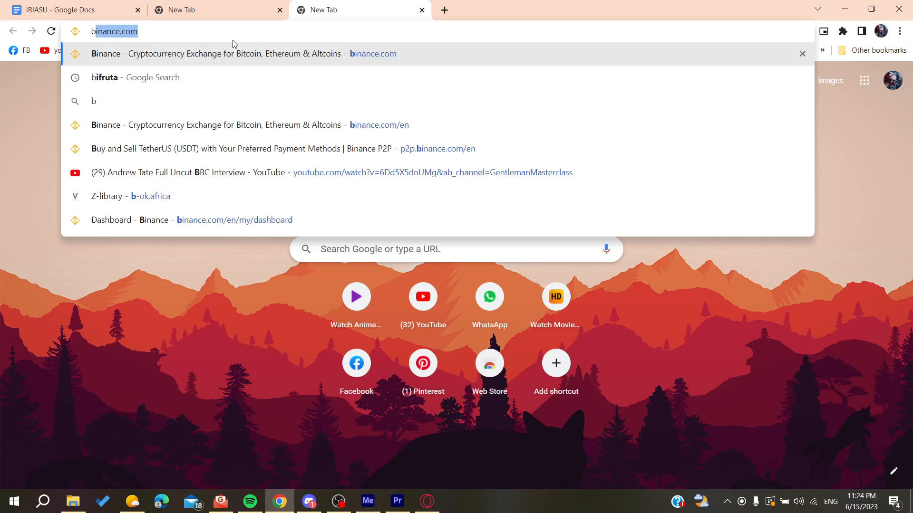
Search Google for 'nordvpn' from the address bar
type("nordvpn")
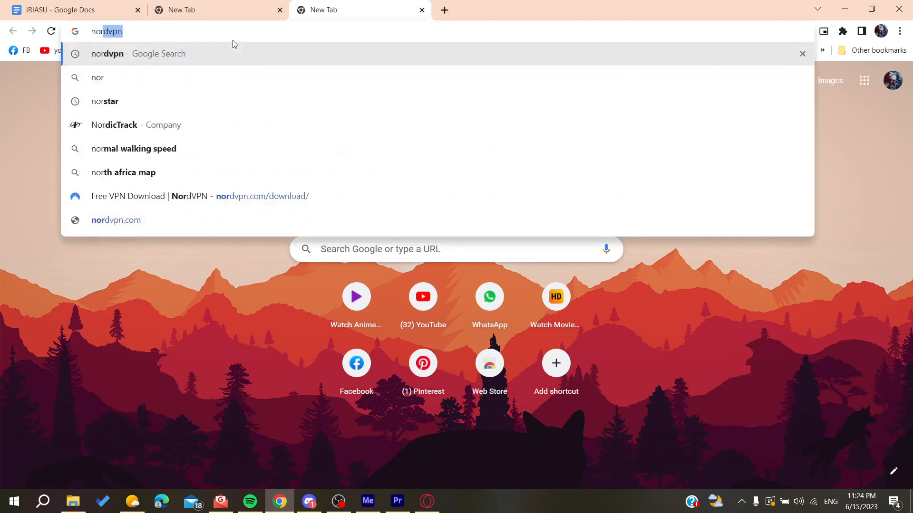
key("Return")
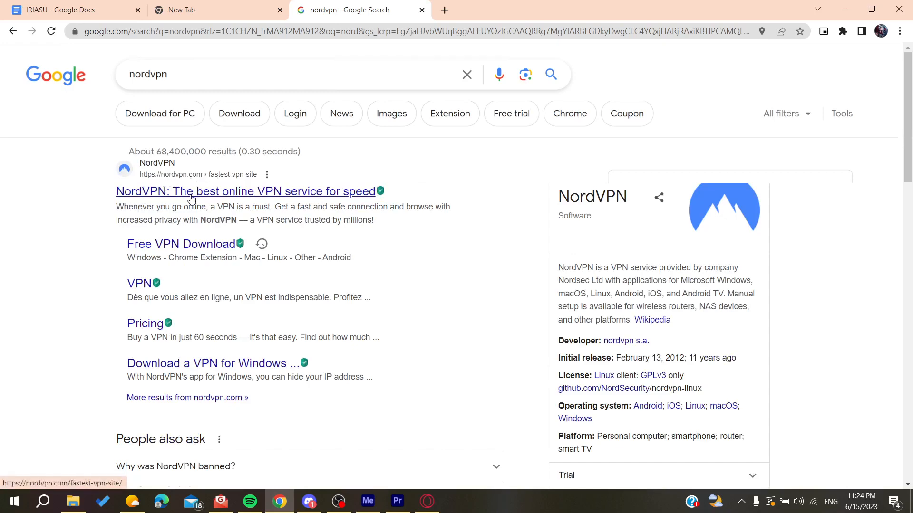
Go to the official NordVPN site's Download VPN page for Windows
left_click(245, 191)
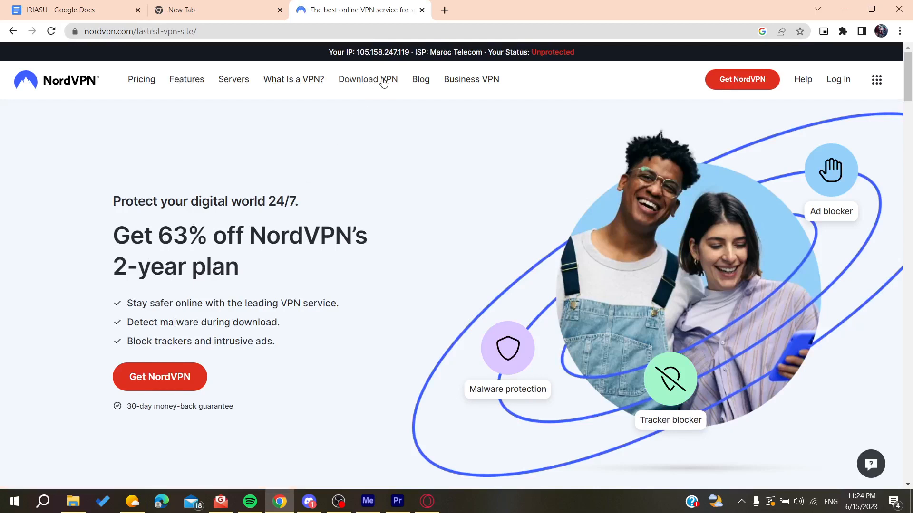
mouse_move(367, 79)
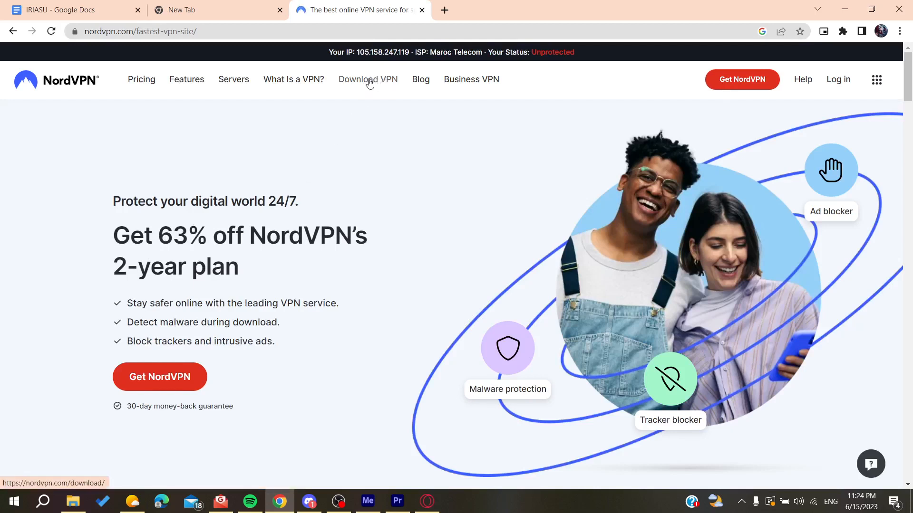
left_click(367, 79)
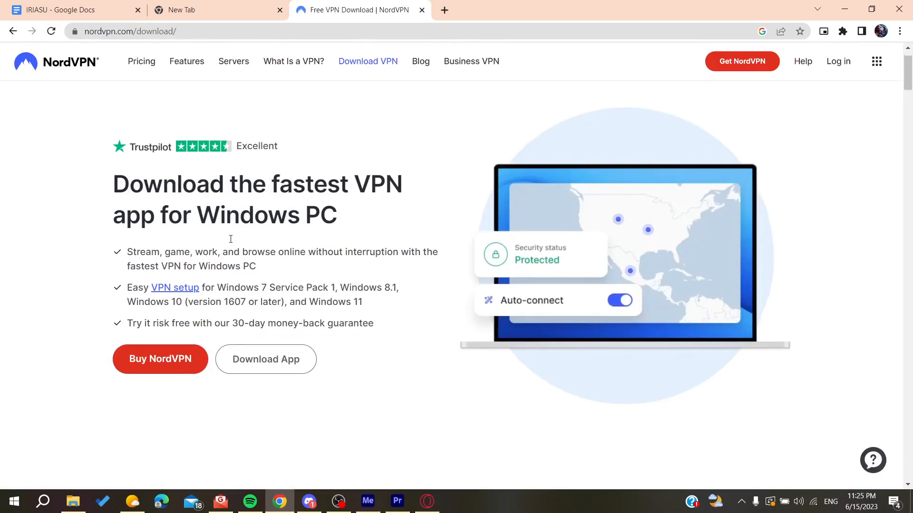
mouse_move(266, 358)
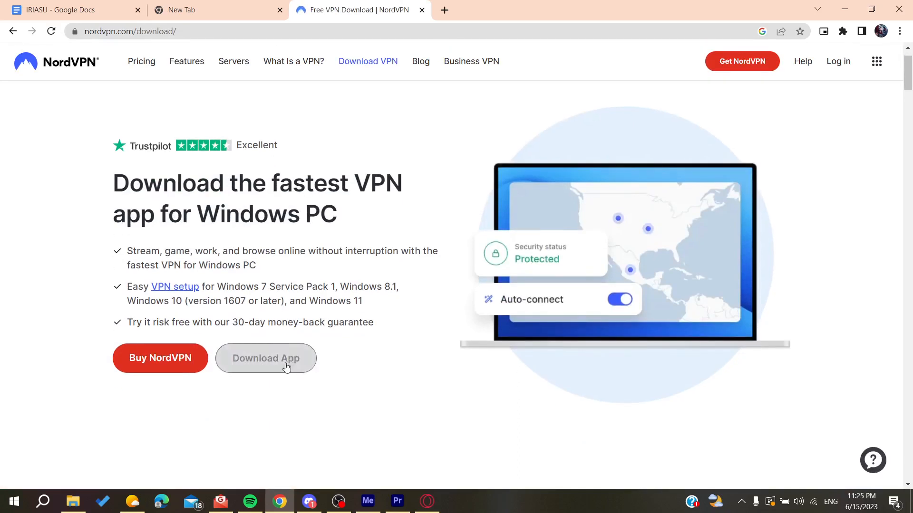
mouse_move(265, 359)
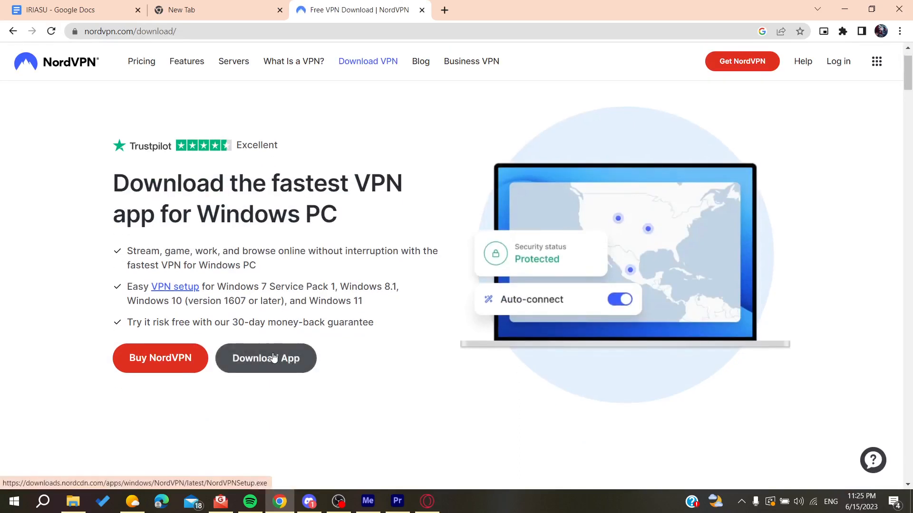
Download NordVPNSetup.exe to the desktop via Free Download Manager
left_click(266, 359)
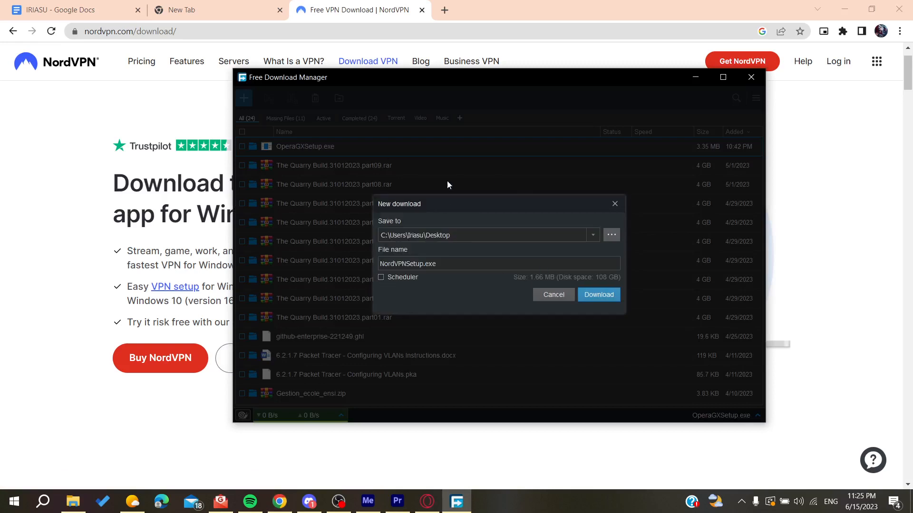
left_click(598, 295)
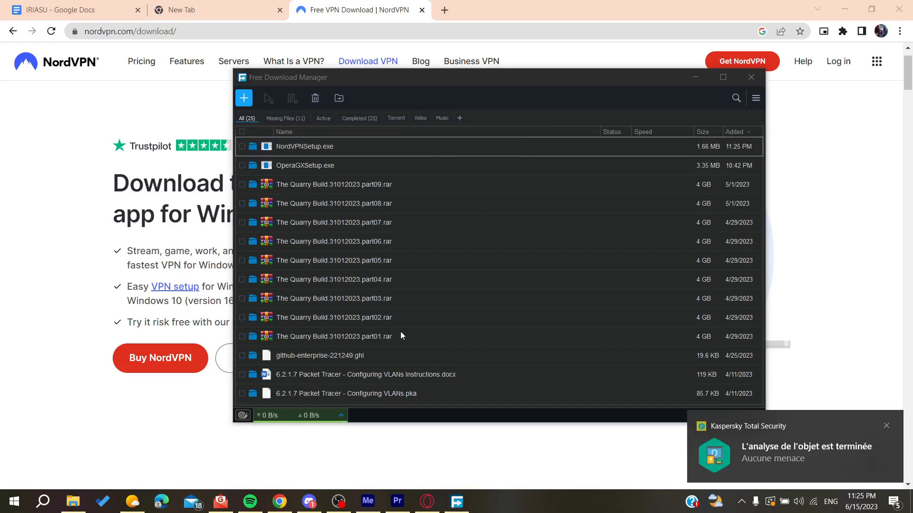
Install NordVPN to the default location without Start menu shortcut or browser extension, then launch it
double_click(305, 146)
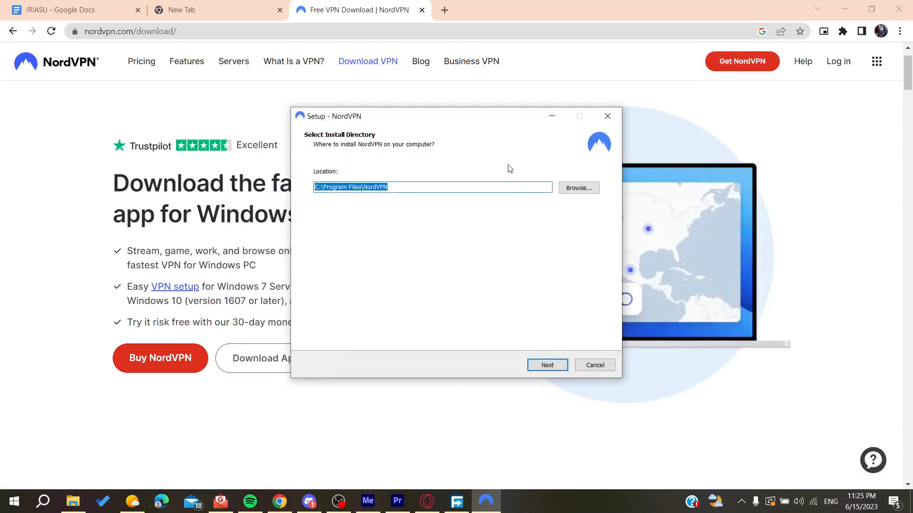
left_click(546, 365)
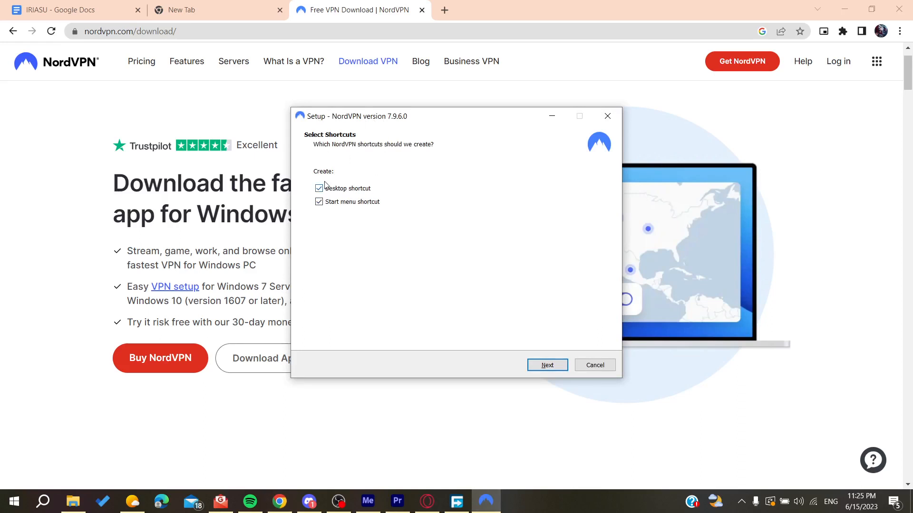
left_click(318, 202)
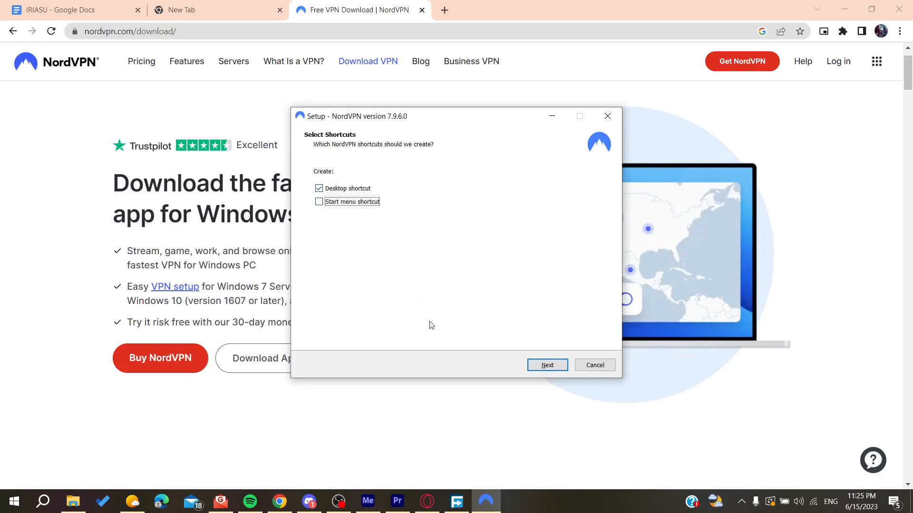
left_click(546, 365)
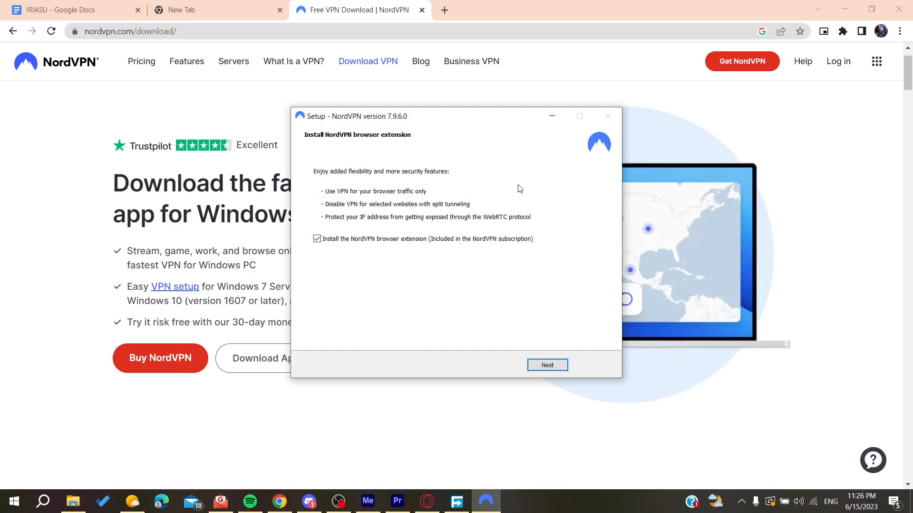
left_click(315, 239)
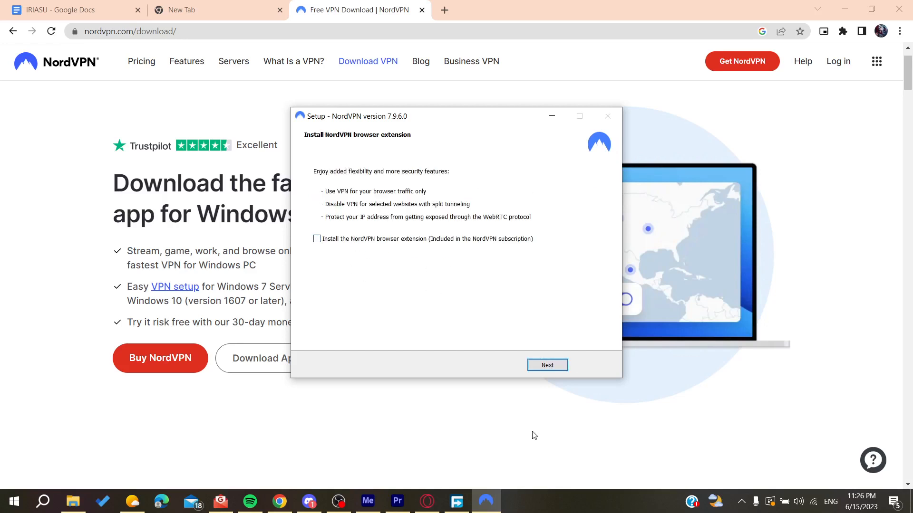
left_click(545, 365)
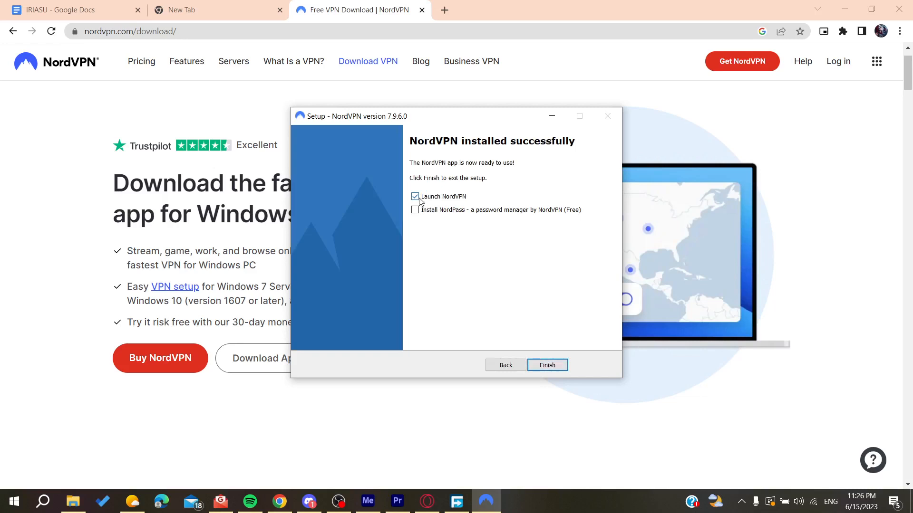
left_click(546, 365)
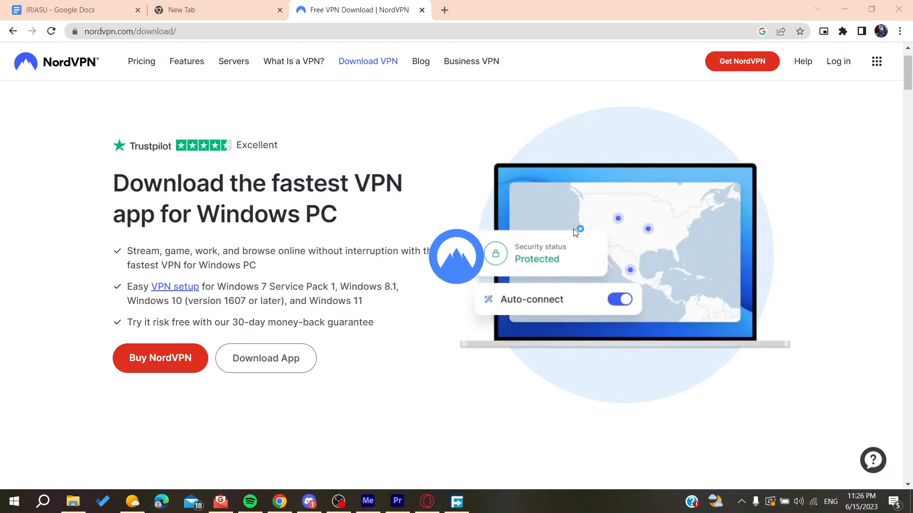
mouse_move(456, 227)
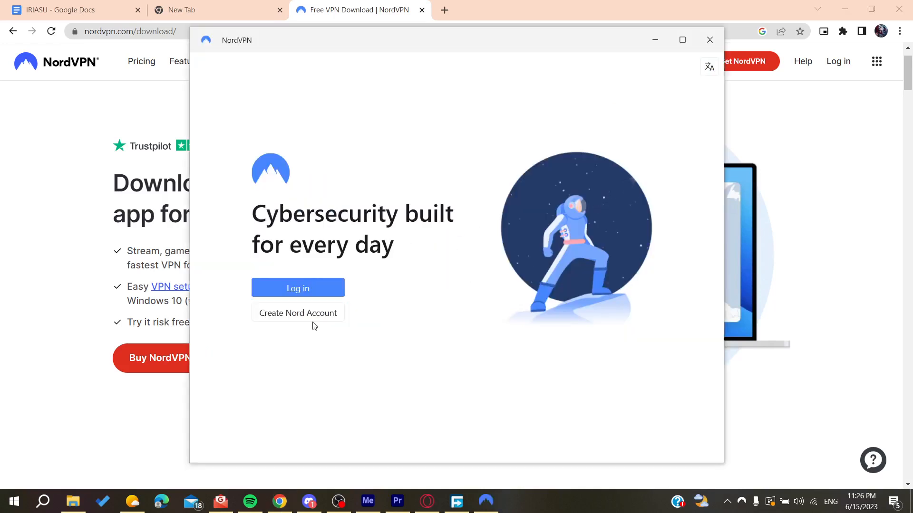
Hand the NordVPN sign-in to Google Chrome as the always-used app
left_click(298, 288)
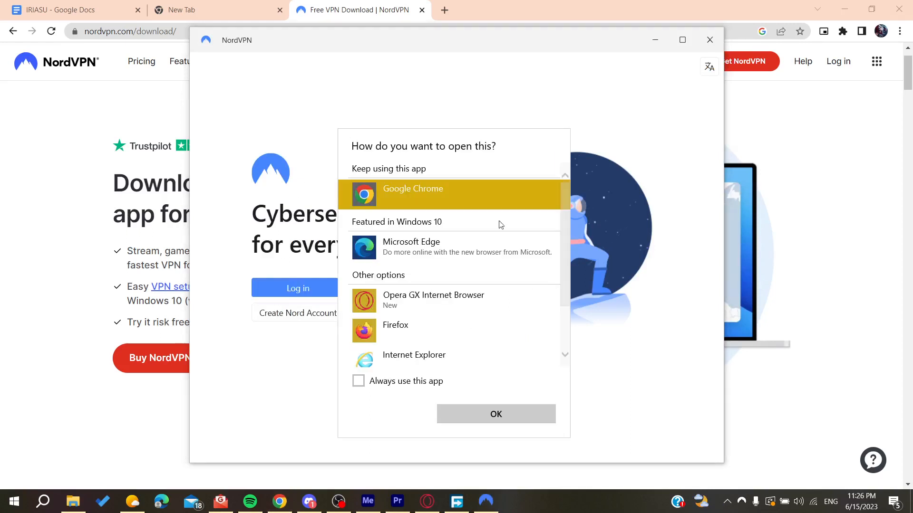
left_click(495, 414)
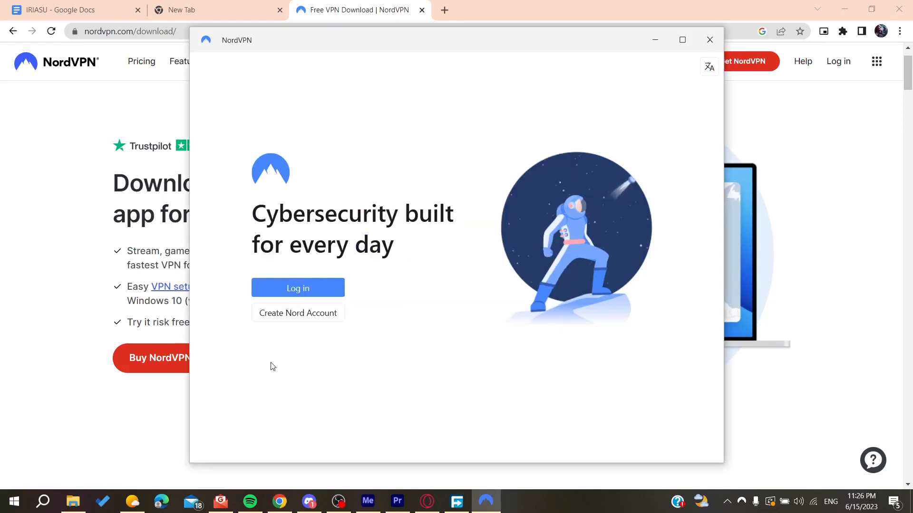
left_click(298, 288)
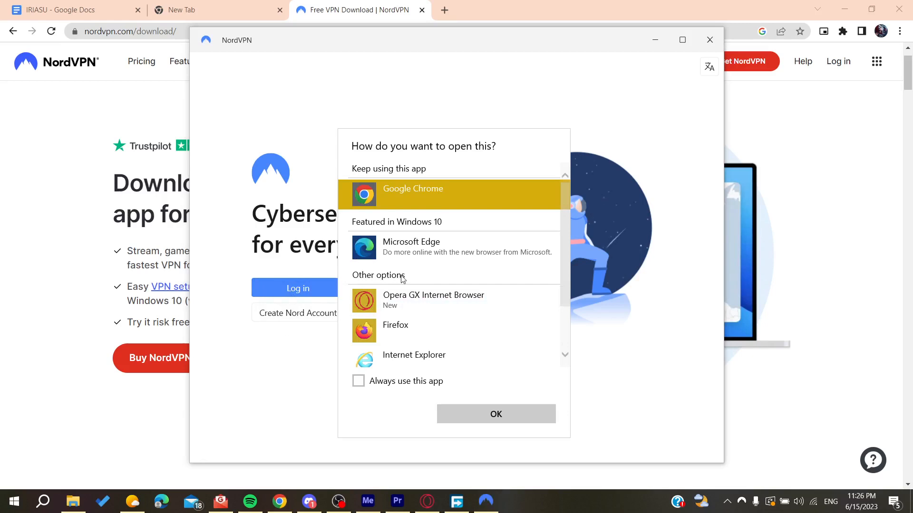
left_click(359, 380)
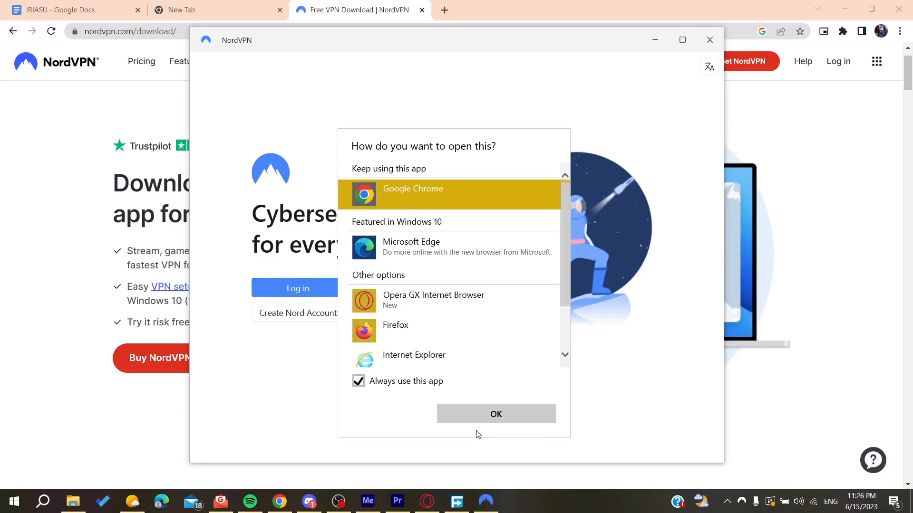
left_click(495, 413)
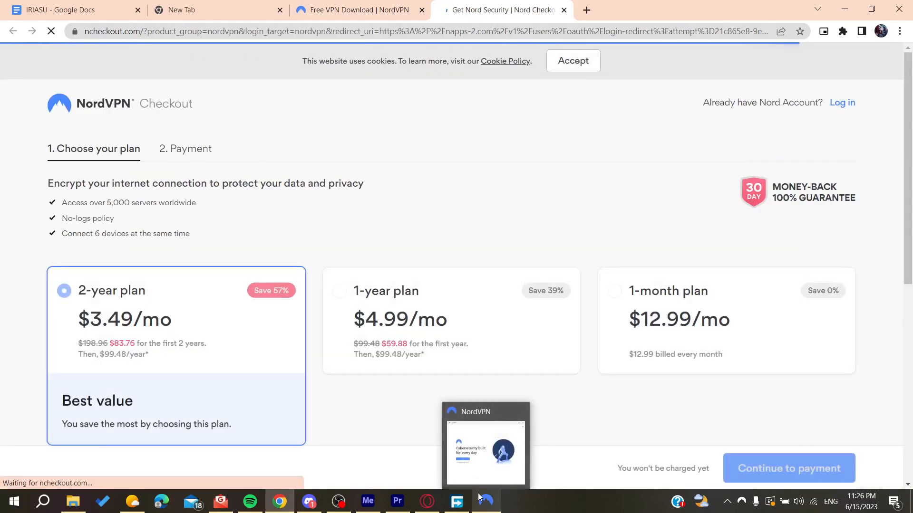
Bring the NordVPN window back to front and maximize it
left_click(486, 445)
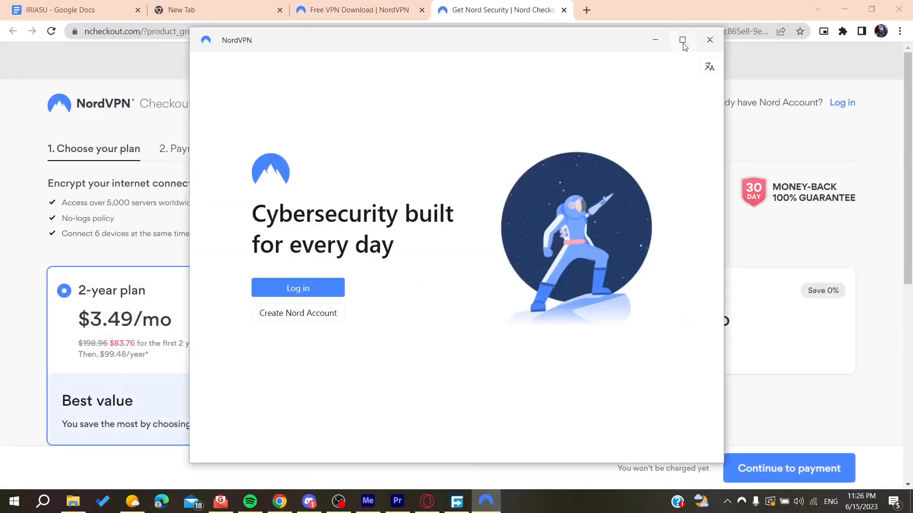
left_click(683, 40)
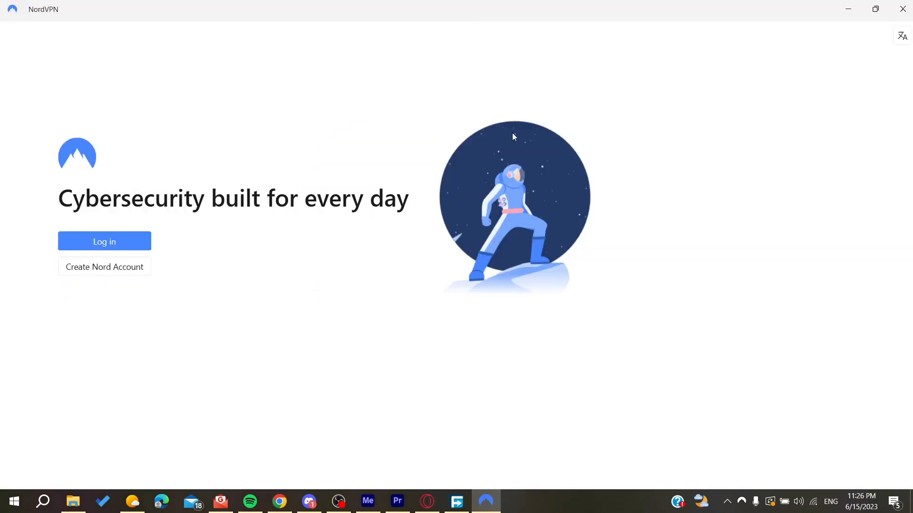
mouse_move(427, 197)
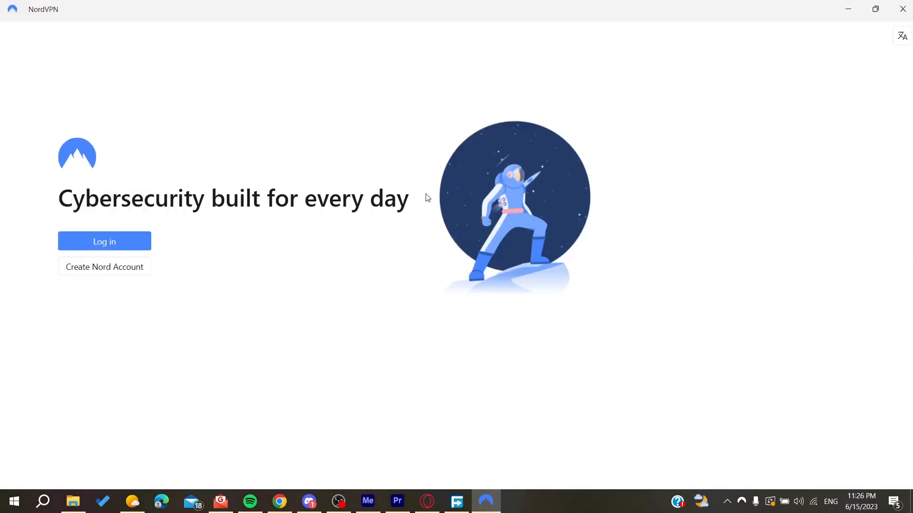
Sign in to the NordVPN app and switch back to Chrome's Nord Account page
left_click(104, 241)
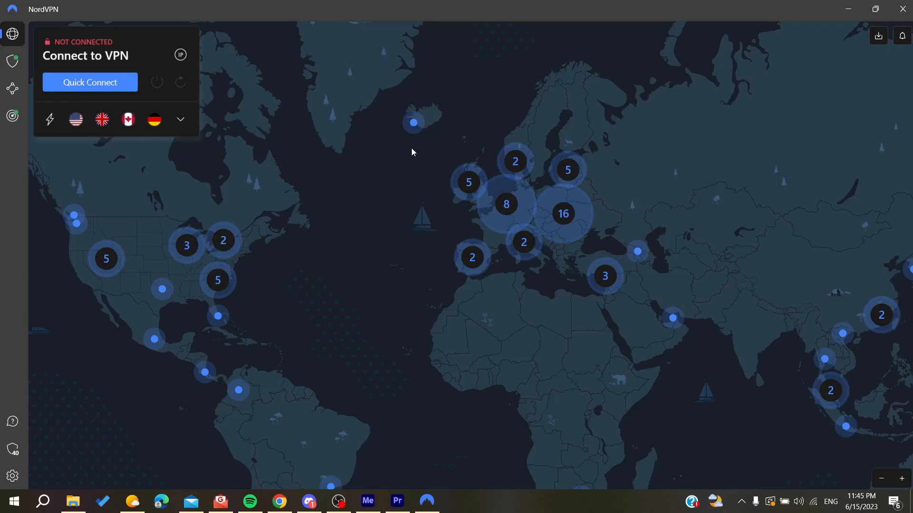
mouse_move(286, 103)
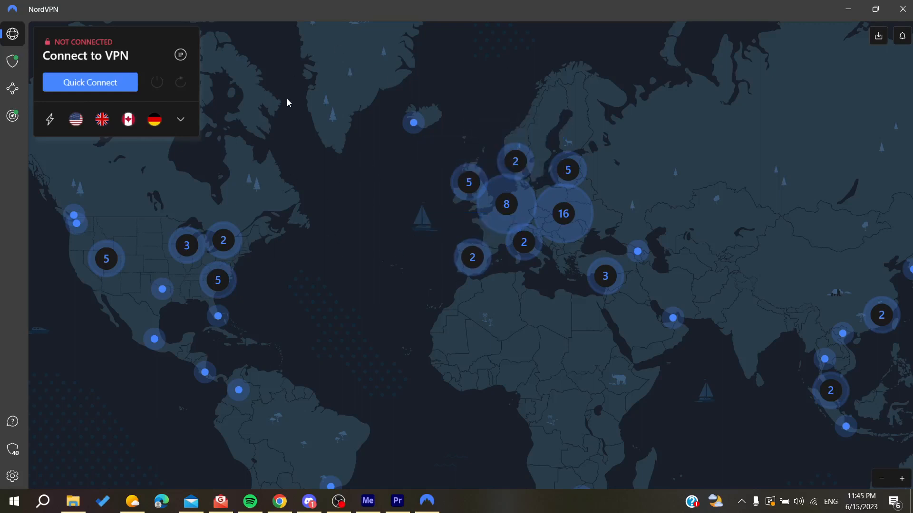
left_click(279, 501)
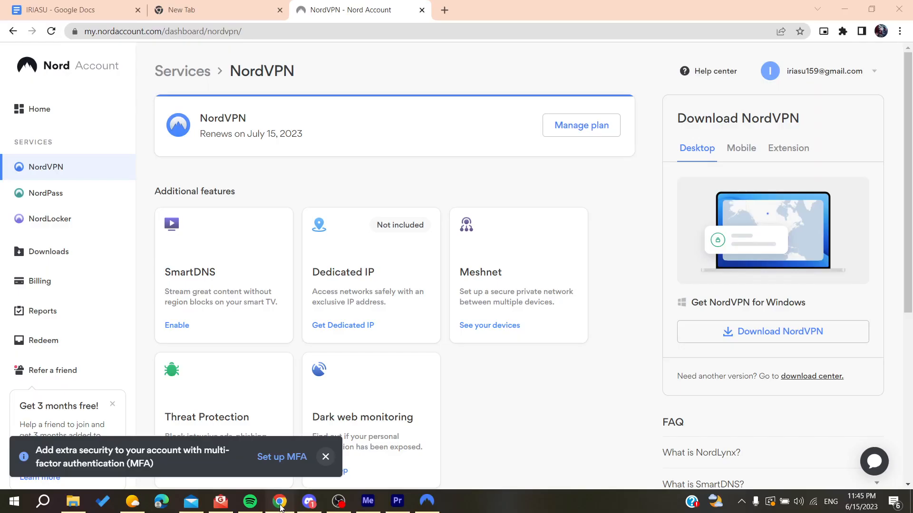
left_click(39, 109)
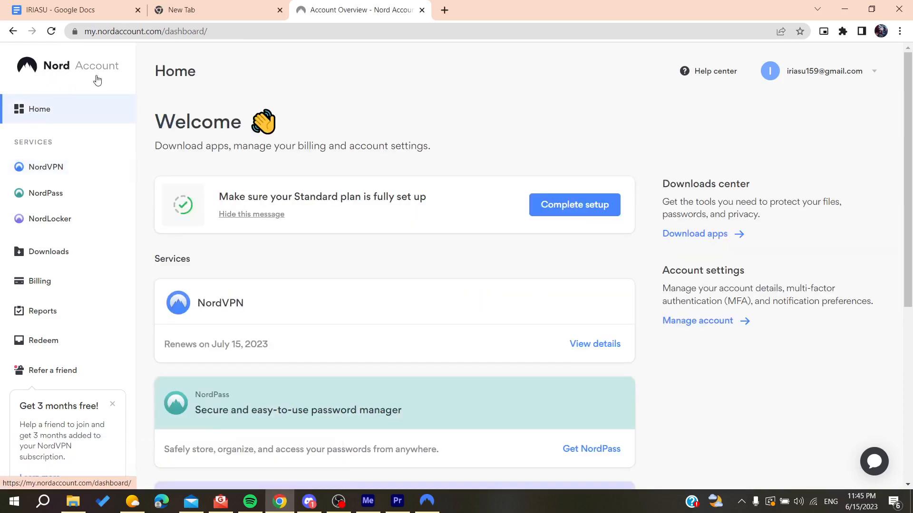
left_click(47, 167)
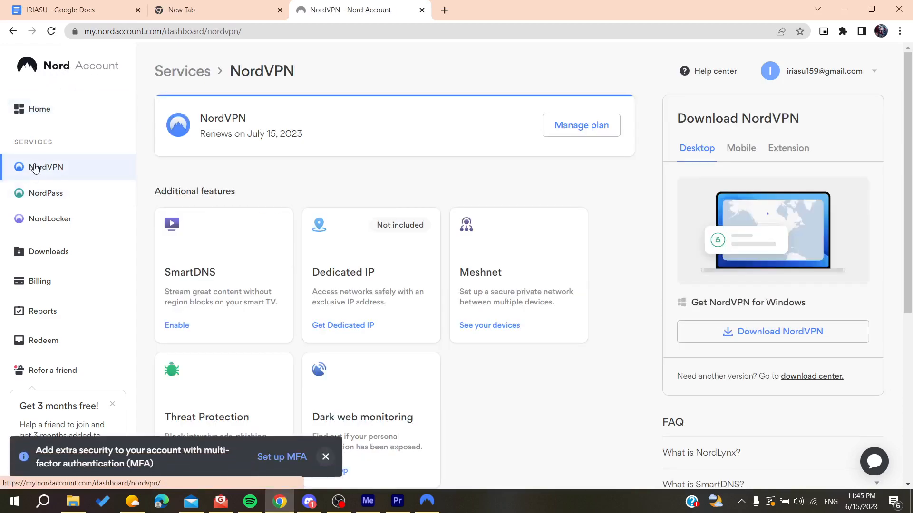
scroll("down", 3)
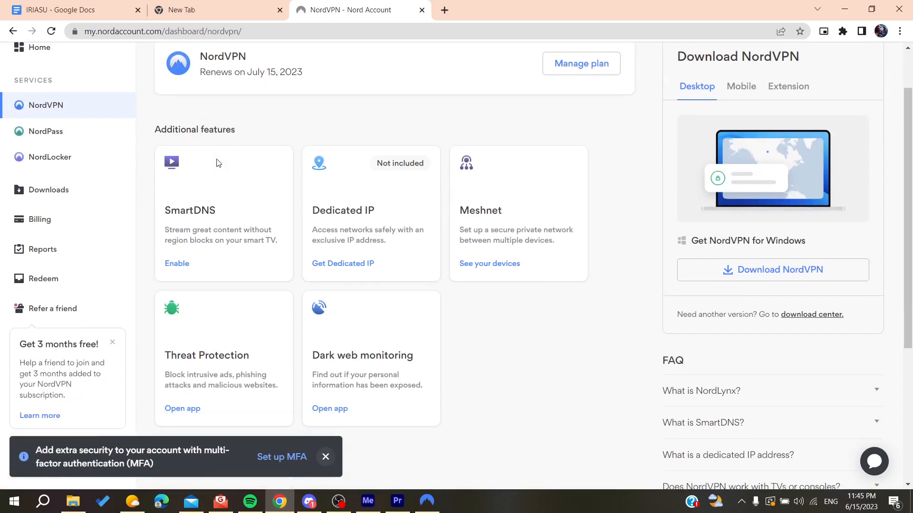
mouse_move(211, 225)
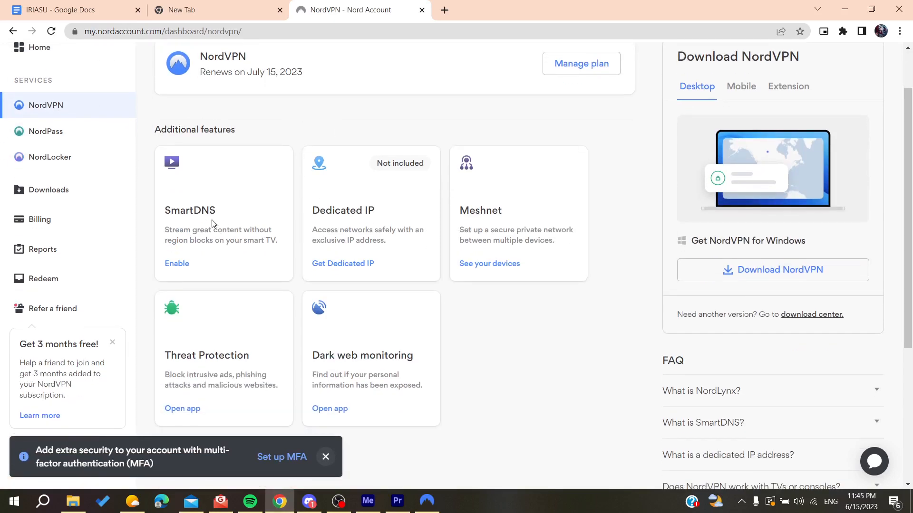
left_click(176, 263)
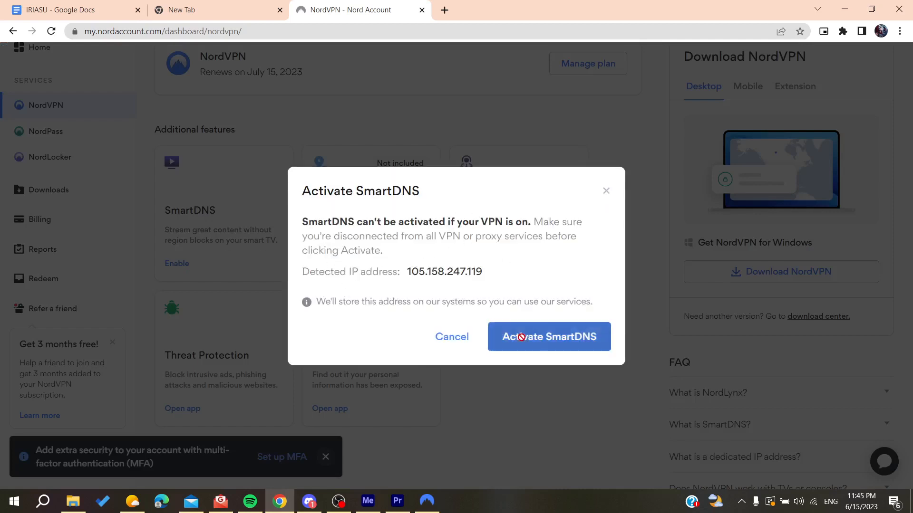
Activate SmartDNS for the detected IP and acknowledge the pending-request notice
left_click(549, 337)
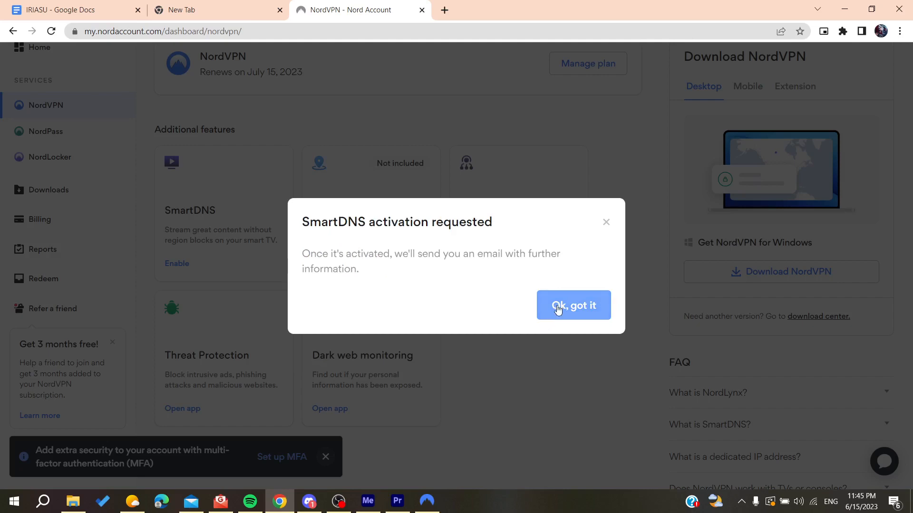
left_click(573, 305)
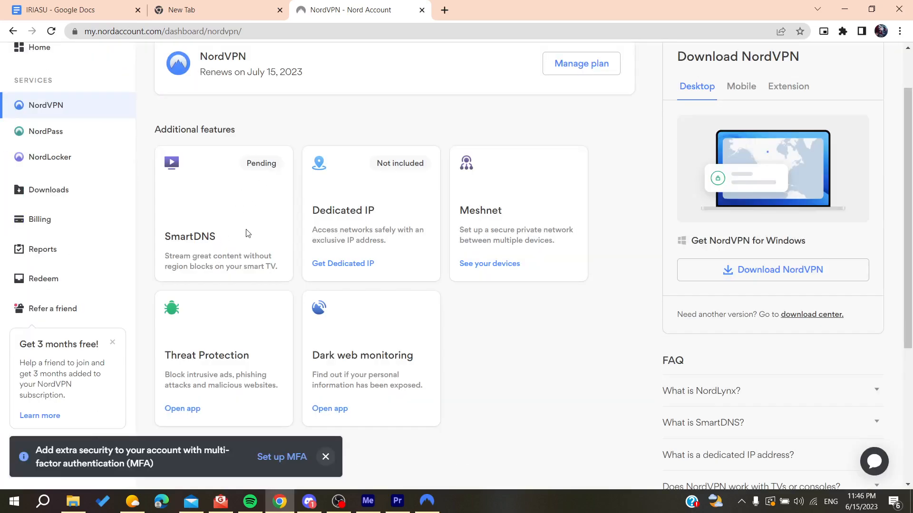
mouse_move(208, 265)
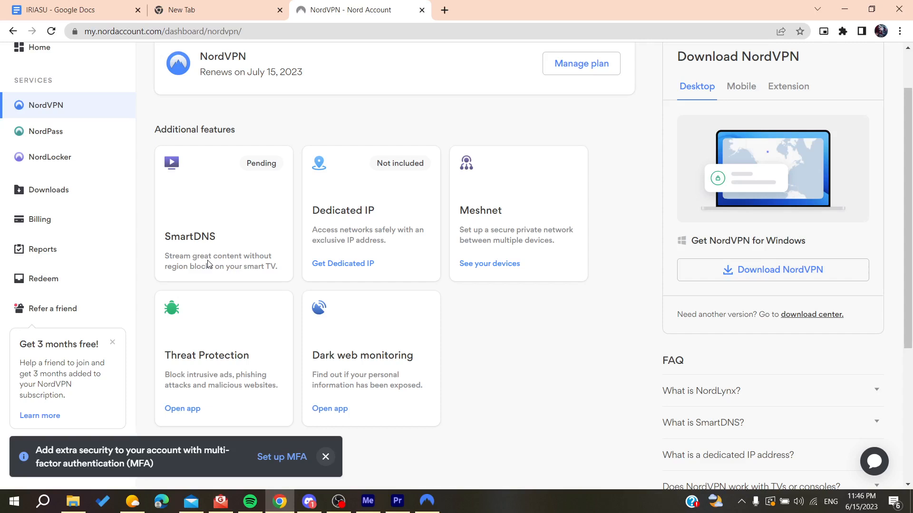
mouse_move(180, 262)
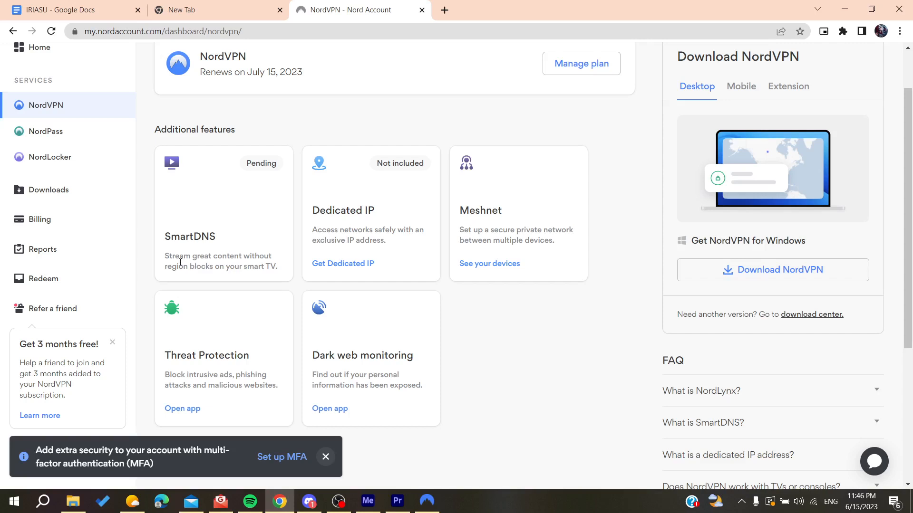
mouse_move(270, 225)
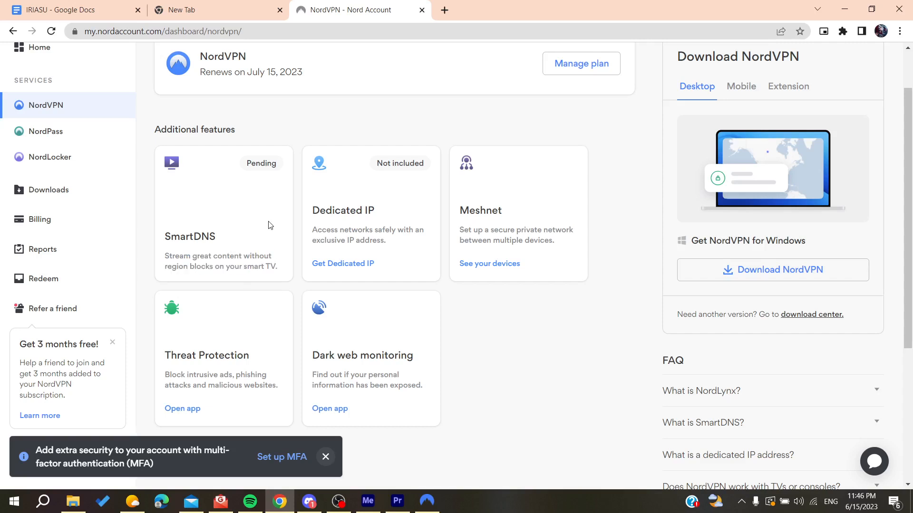